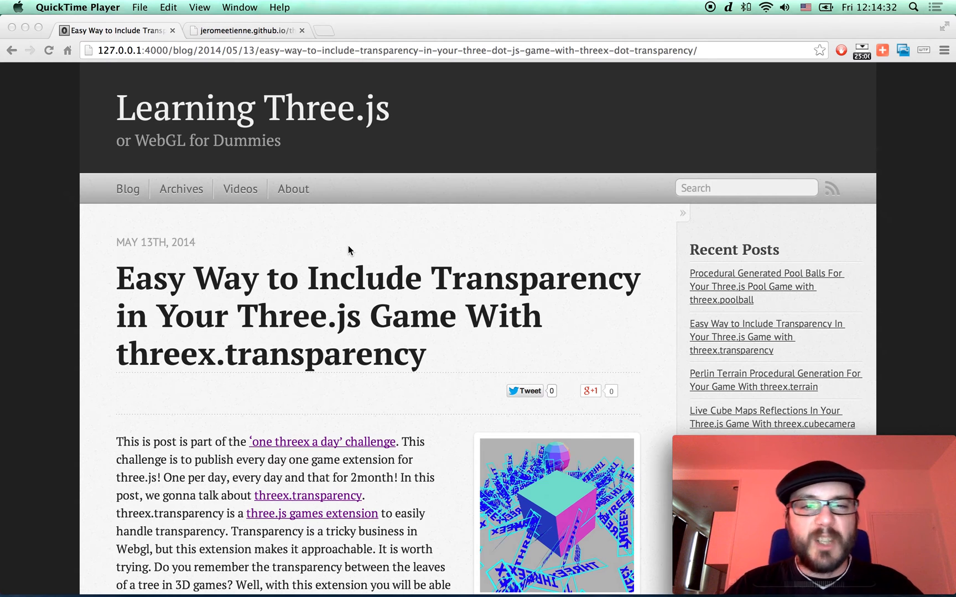
mouse_move(280, 255)
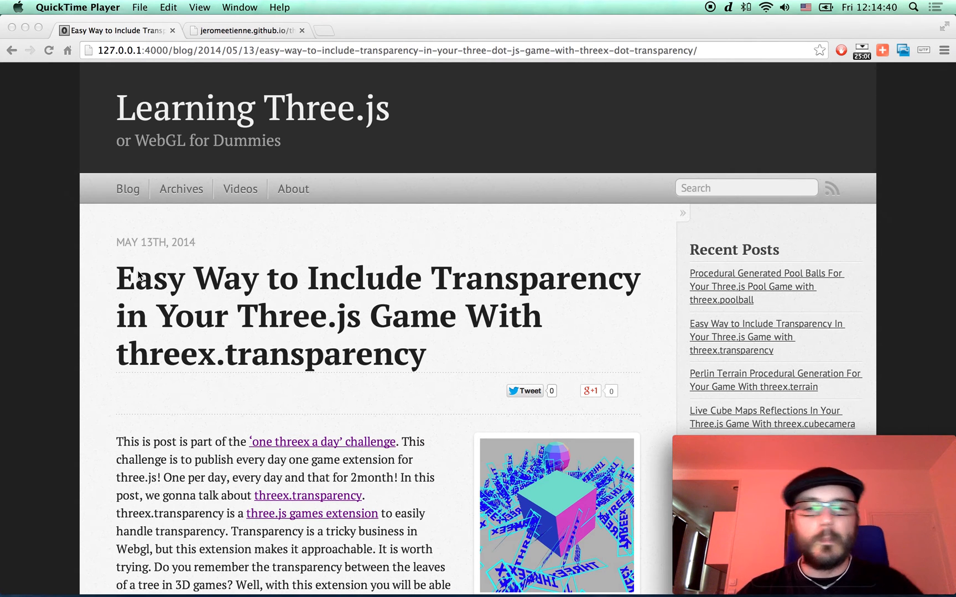
scroll("down", 3)
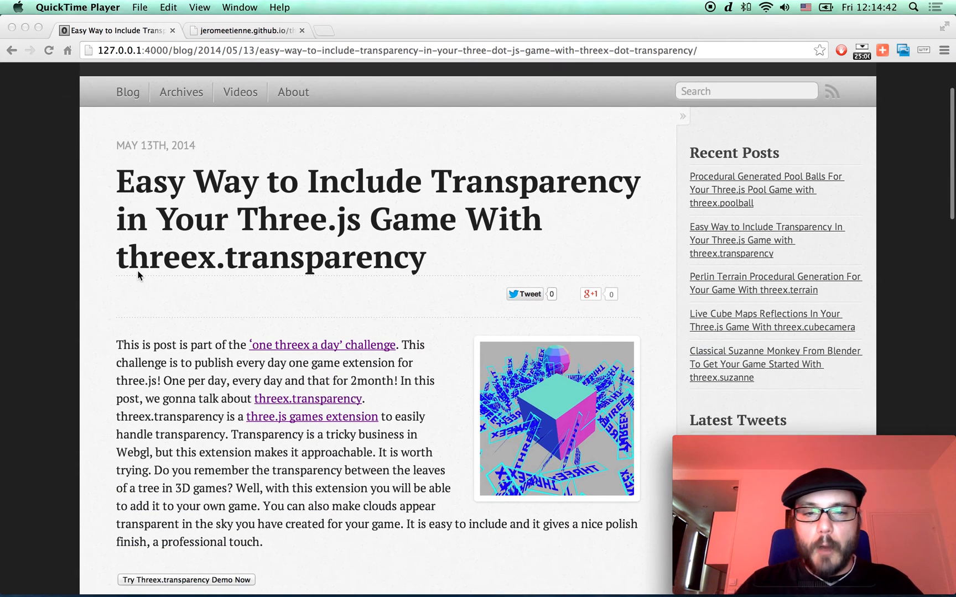